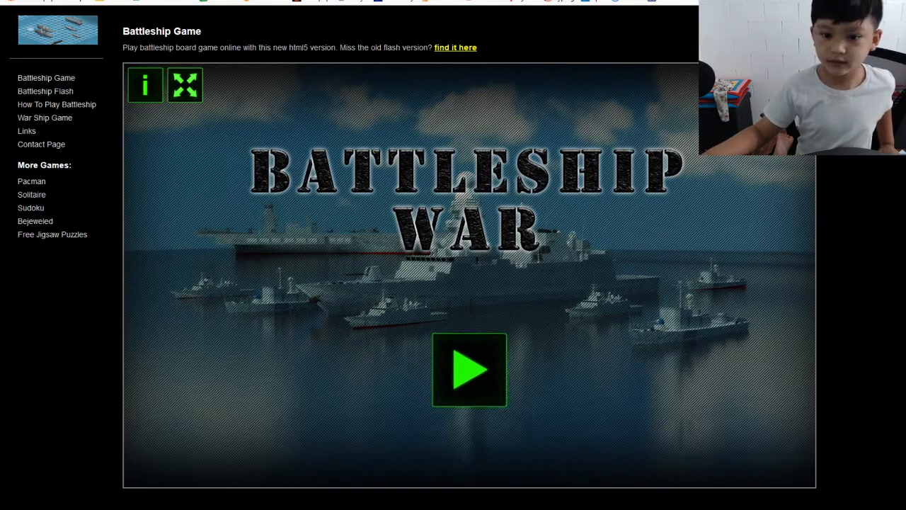
- Start Battleship War from the title screen and pick the ADVANCED game mode
{"action": "left_click", "coordinate": [470, 369]}
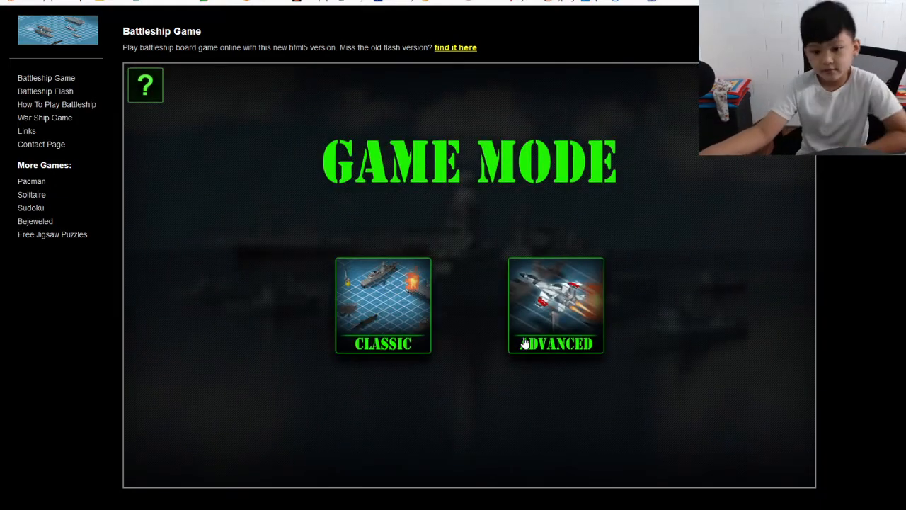
{"action": "left_click", "coordinate": [556, 306]}
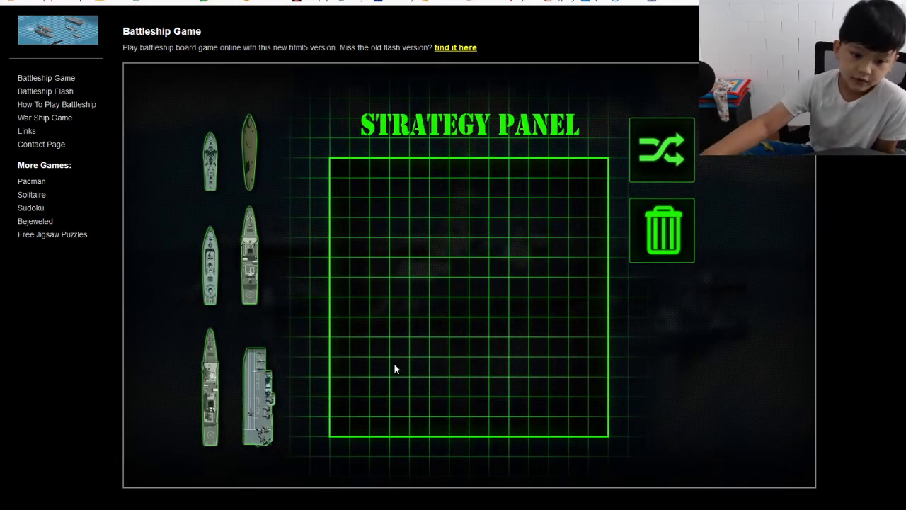
{"action": "mouse_move", "coordinate": [269, 406]}
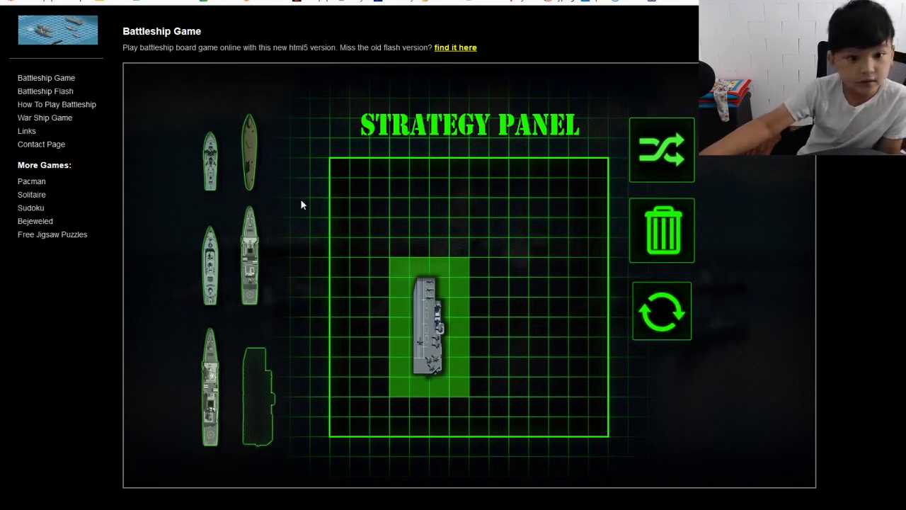
- Rotate the aircraft carrier horizontal and drag the small boat to the top-left corner
{"action": "left_click", "coordinate": [661, 310]}
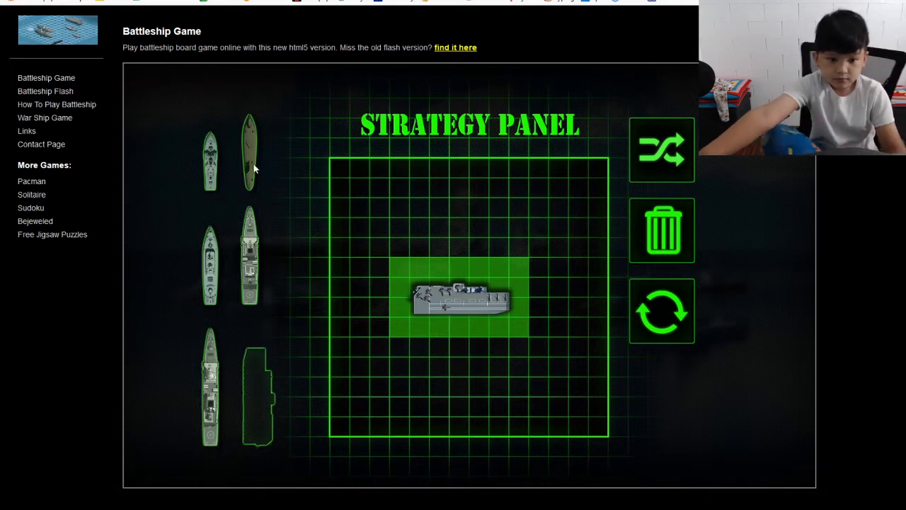
{"action": "left_click_drag", "start_coordinate": [247, 152], "coordinate": [361, 198]}
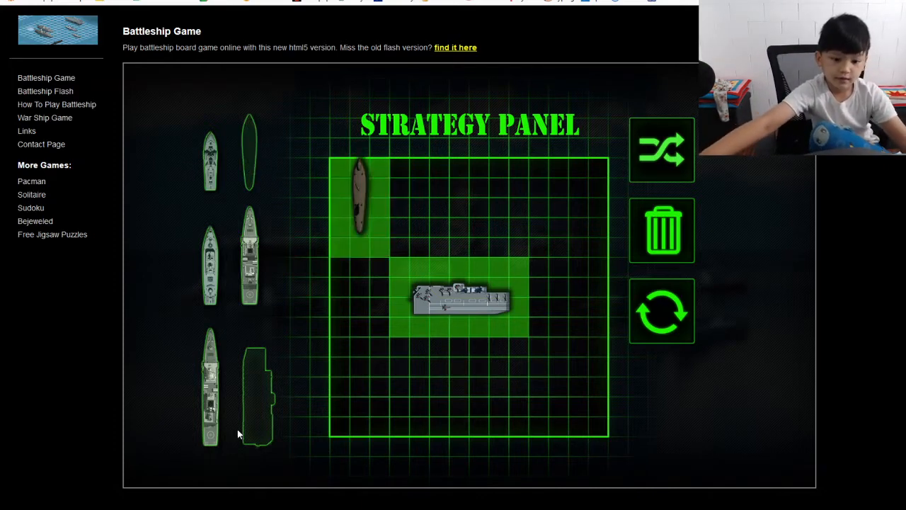
{"action": "mouse_move", "coordinate": [344, 411]}
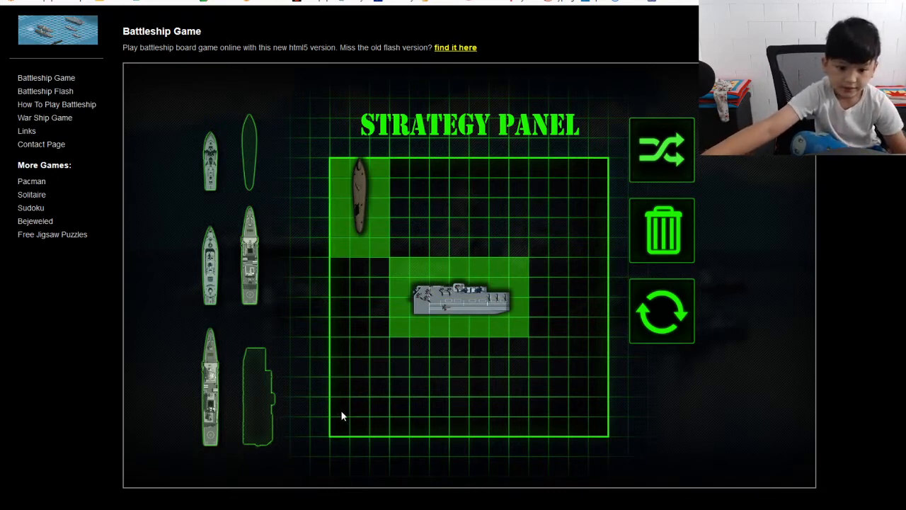
{"action": "mouse_move", "coordinate": [324, 393]}
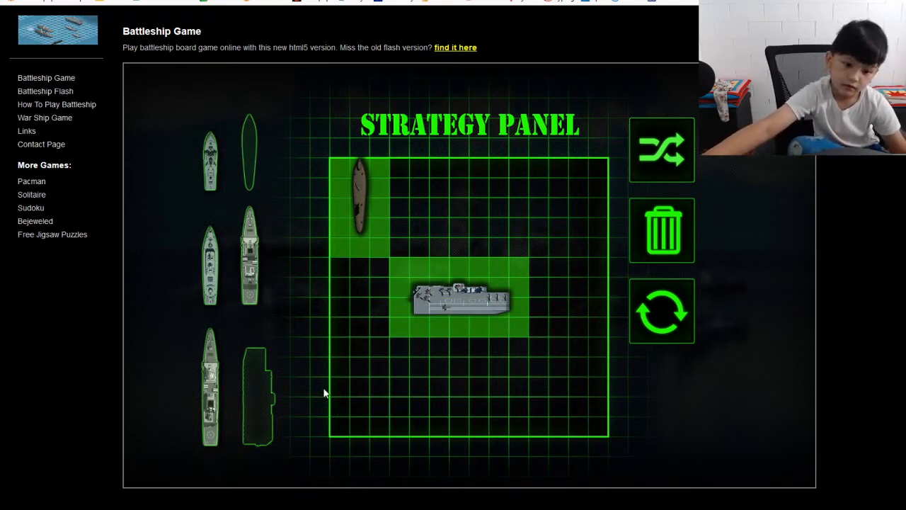
{"action": "mouse_move", "coordinate": [248, 252]}
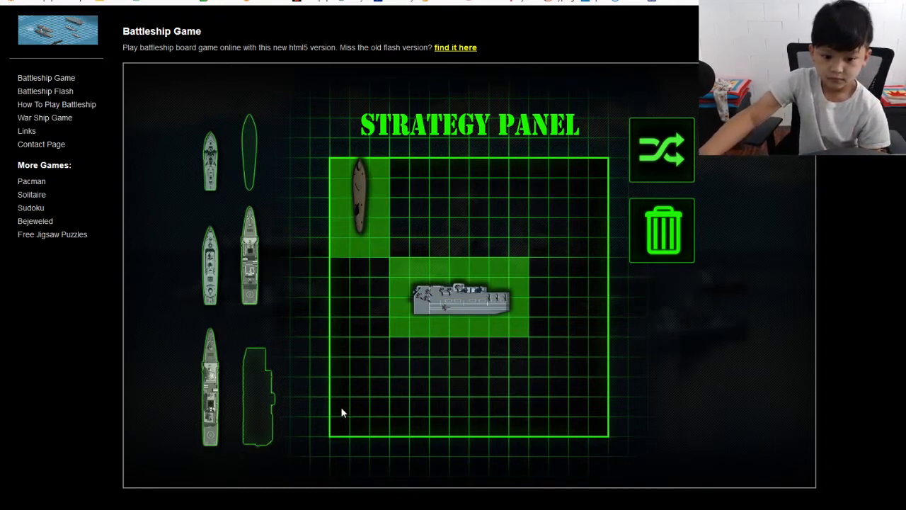
{"action": "mouse_move", "coordinate": [250, 259]}
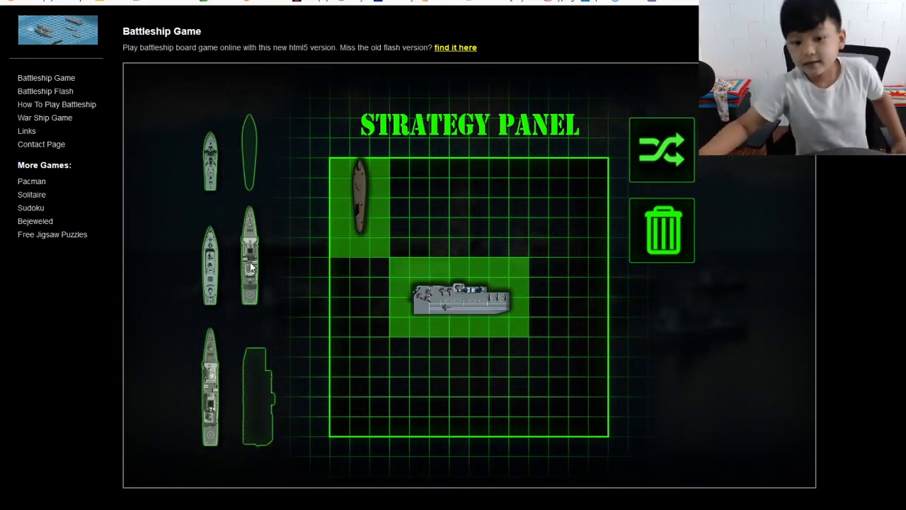
{"action": "mouse_move", "coordinate": [228, 237]}
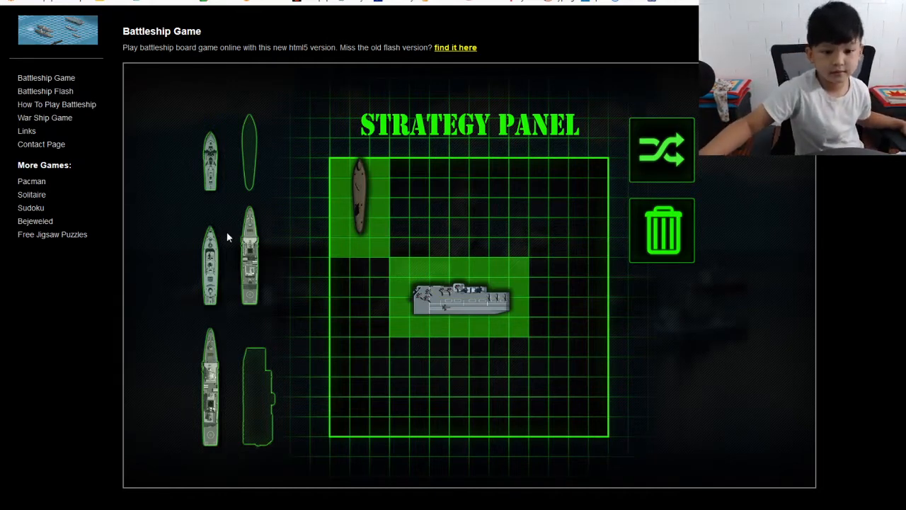
{"action": "mouse_move", "coordinate": [170, 470]}
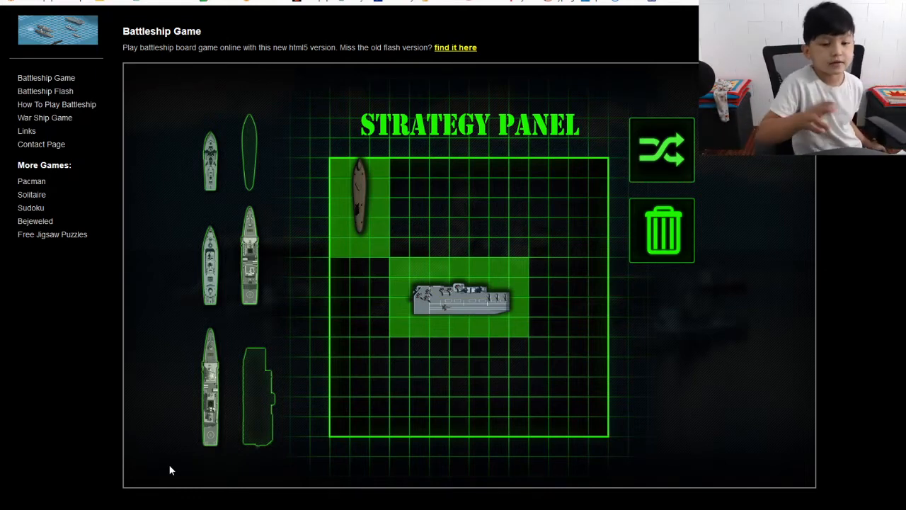
{"action": "mouse_move", "coordinate": [509, 409]}
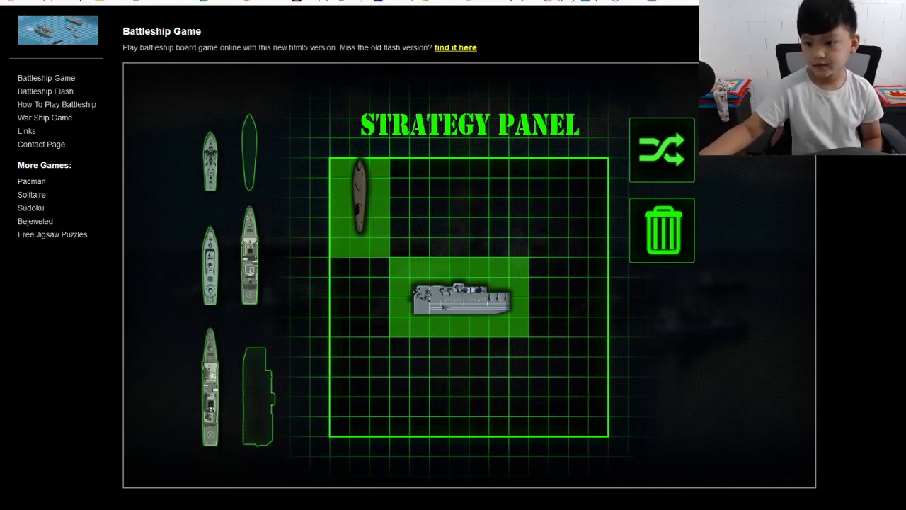
- Confirm fleet placement to open the lettered-and-numbered enemy targeting grid
{"action": "left_click", "coordinate": [661, 148]}
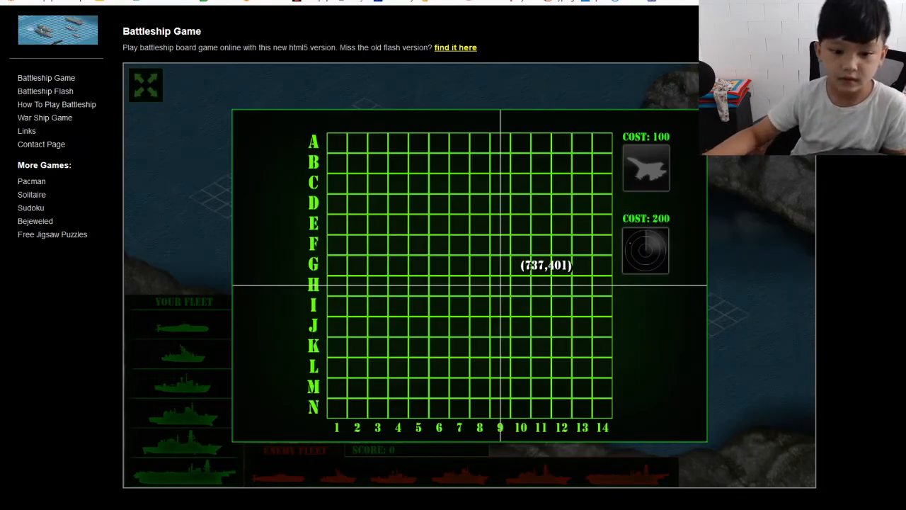
{"action": "mouse_move", "coordinate": [396, 263]}
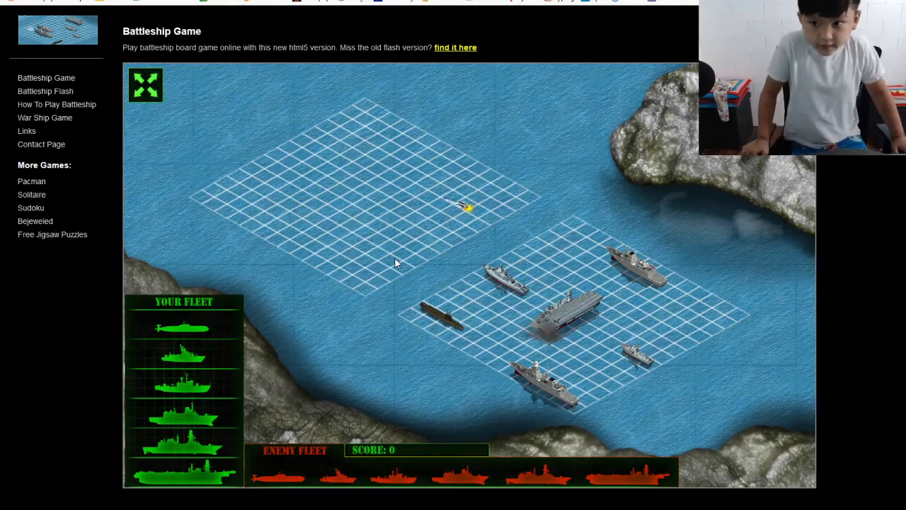
- Fire at G4 for the first hit, bringing the score to 15
{"action": "left_click", "coordinate": [326, 206]}
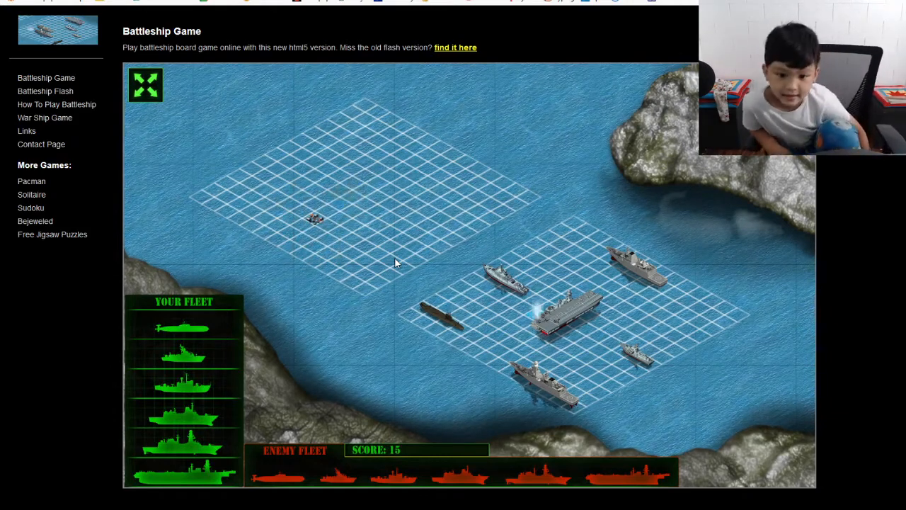
{"action": "left_click", "coordinate": [398, 266]}
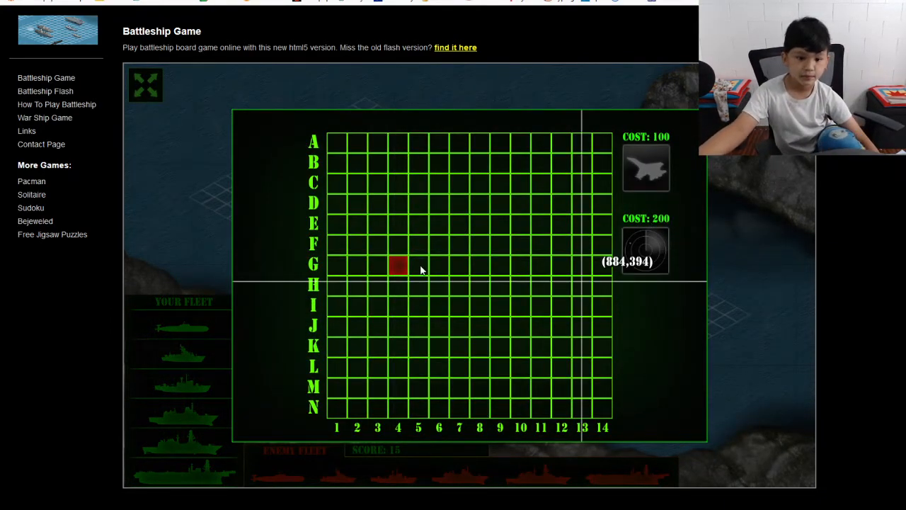
{"action": "mouse_move", "coordinate": [715, 430]}
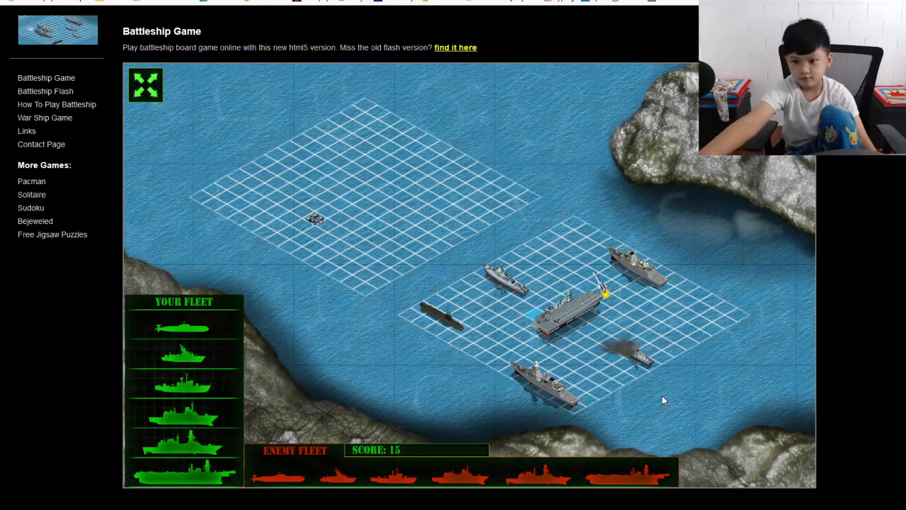
- Fire four shots around G4: hits at F4 and H4, misses at G5 and I4
{"action": "left_click", "coordinate": [363, 197]}
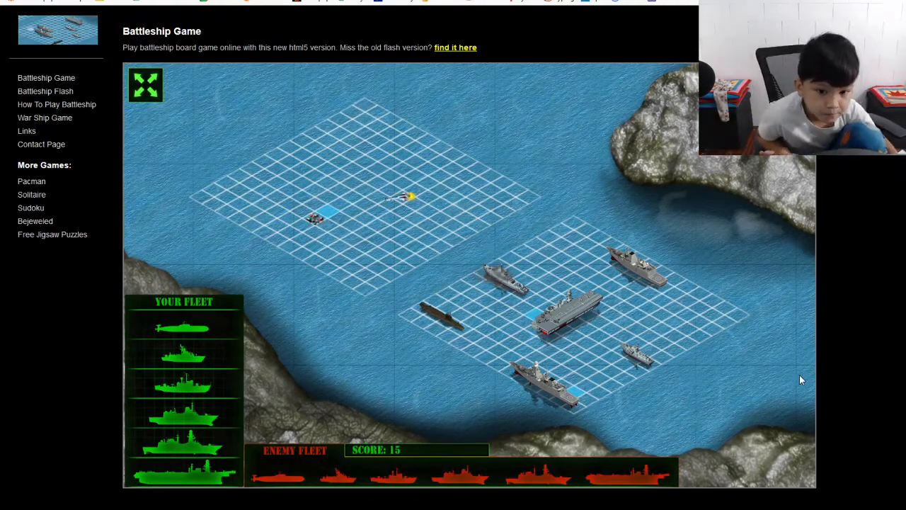
{"action": "left_click", "coordinate": [322, 212]}
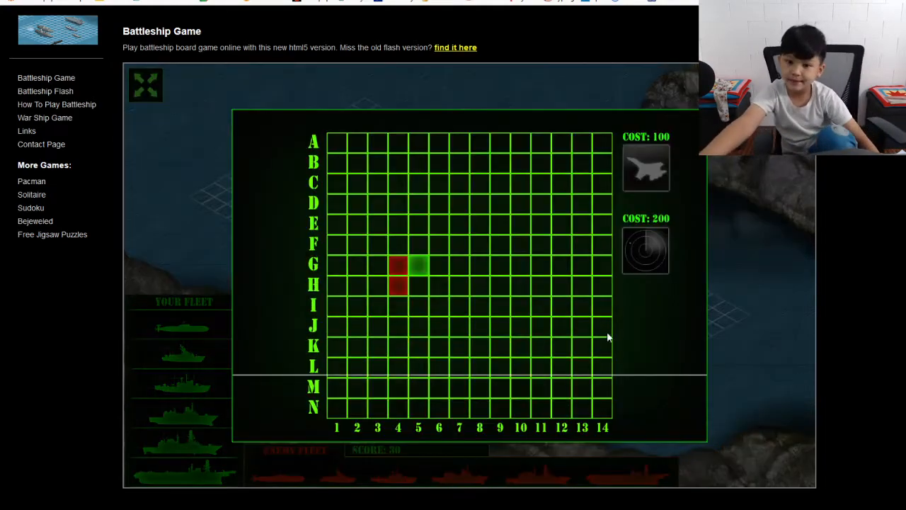
{"action": "mouse_move", "coordinate": [372, 306]}
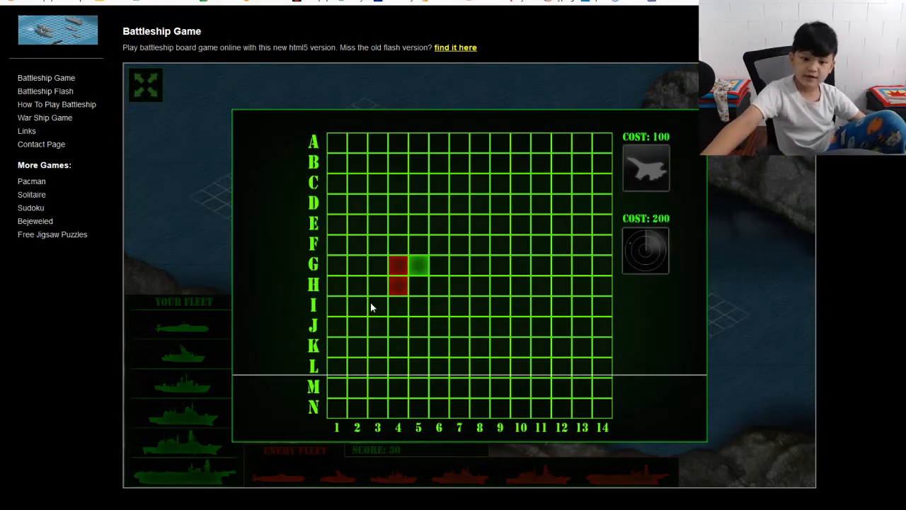
{"action": "mouse_move", "coordinate": [696, 403]}
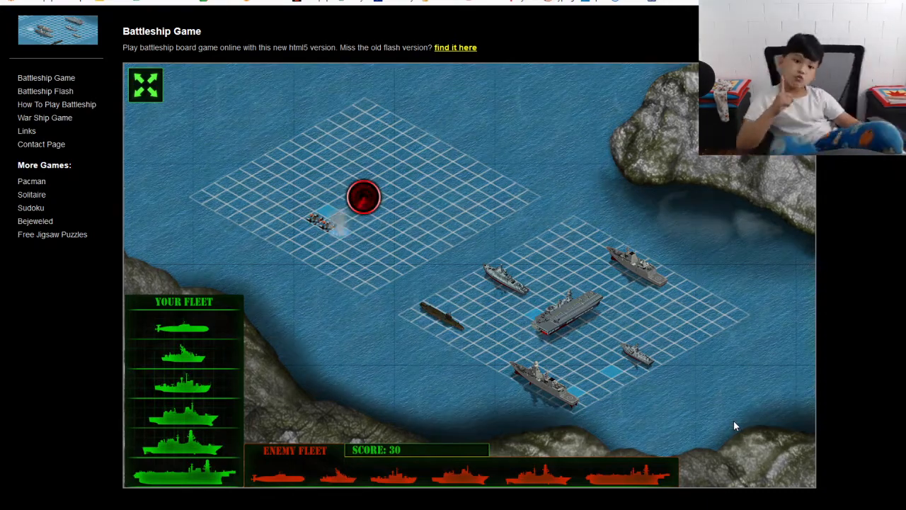
{"action": "left_click", "coordinate": [363, 197]}
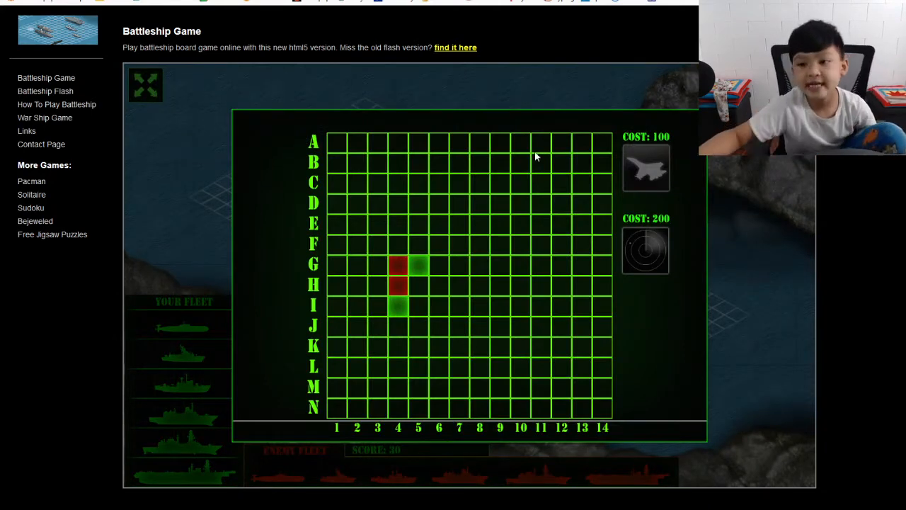
{"action": "mouse_move", "coordinate": [398, 250]}
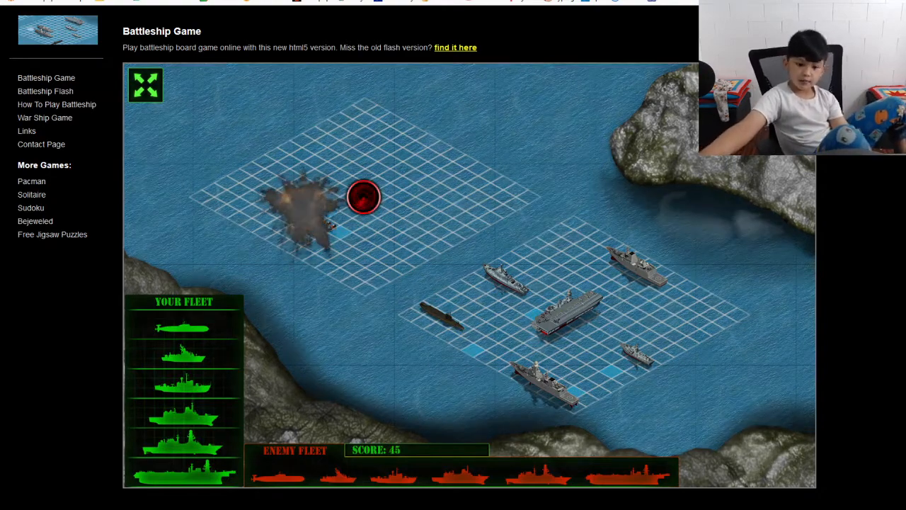
{"action": "left_click", "coordinate": [363, 197]}
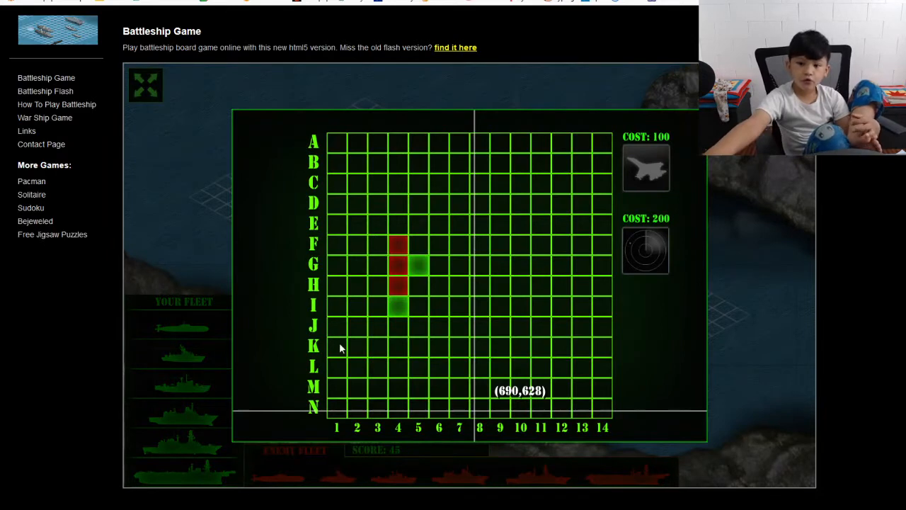
{"action": "mouse_move", "coordinate": [400, 228]}
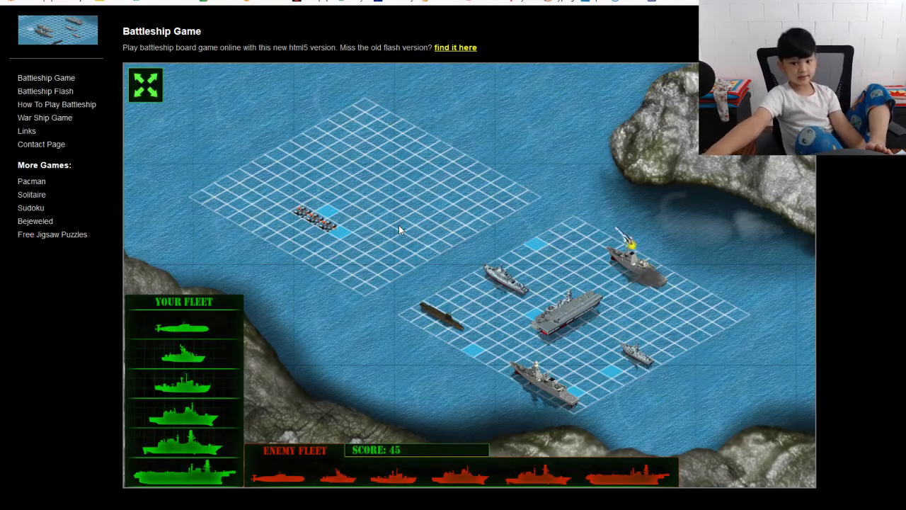
- Fire at E4, D4, D3 and E3, scoring hits and raising the score to 345
{"action": "left_click", "coordinate": [364, 197]}
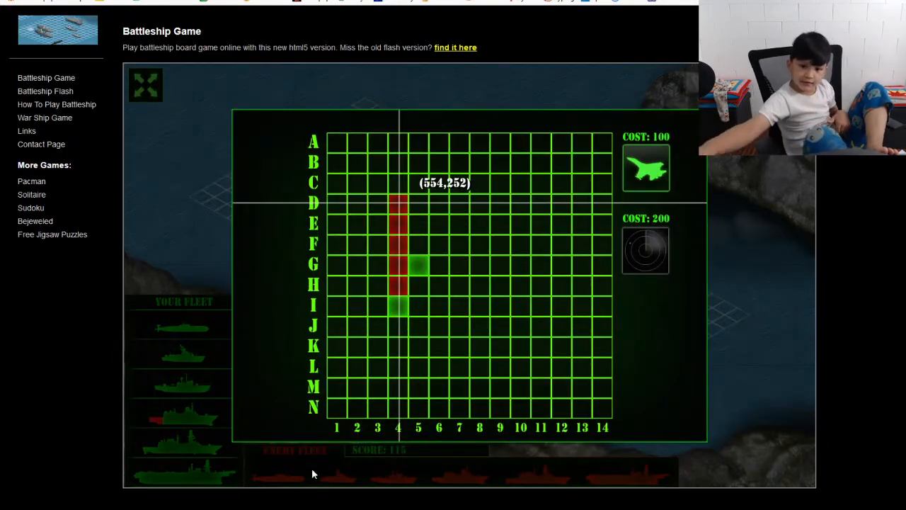
{"action": "mouse_move", "coordinate": [382, 206]}
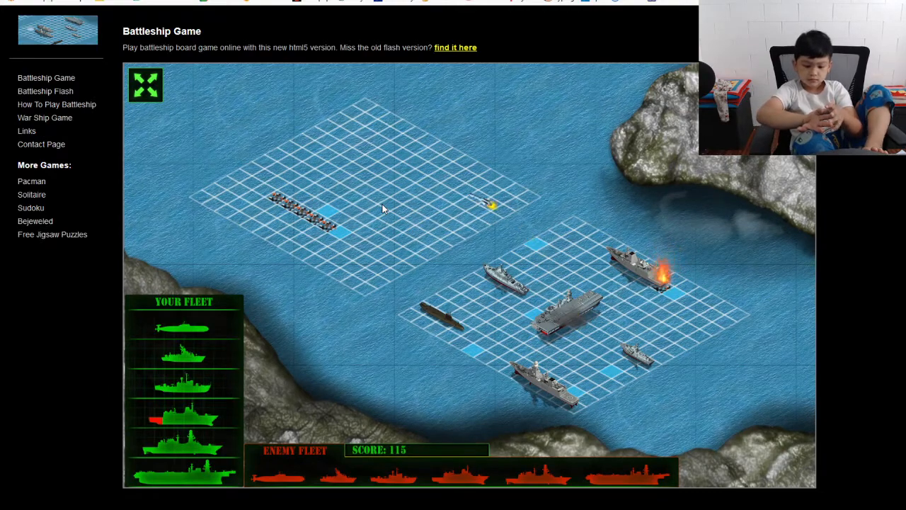
{"action": "left_click", "coordinate": [365, 197]}
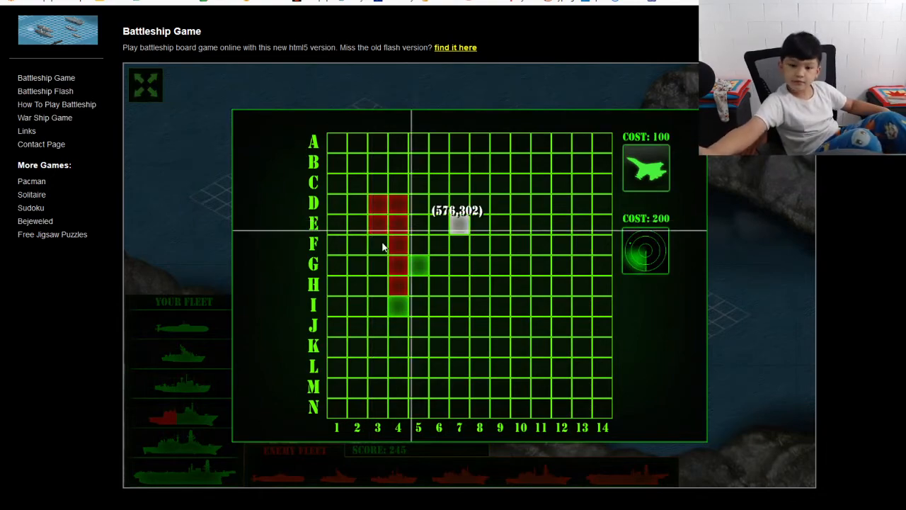
{"action": "mouse_move", "coordinate": [447, 468]}
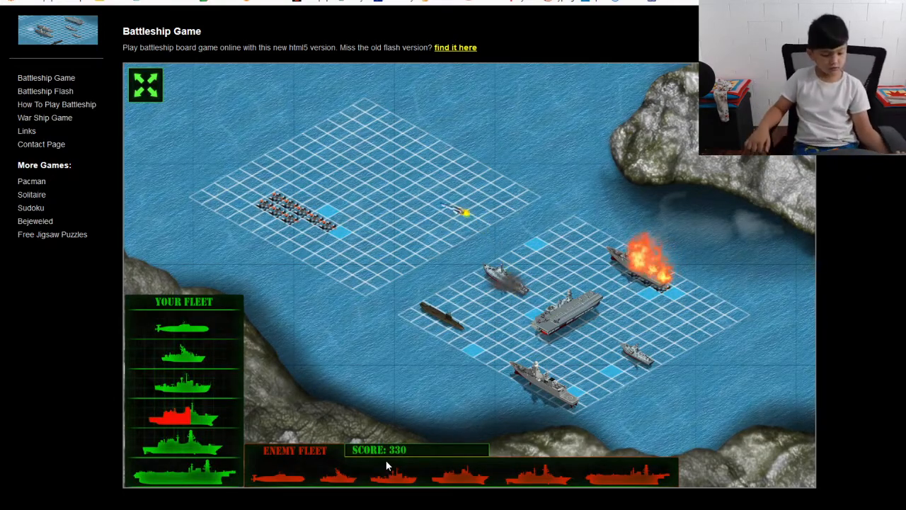
- Fire at F3, G3 and H3 to sink the D3–H4 ship, score 445
{"action": "left_click", "coordinate": [363, 197]}
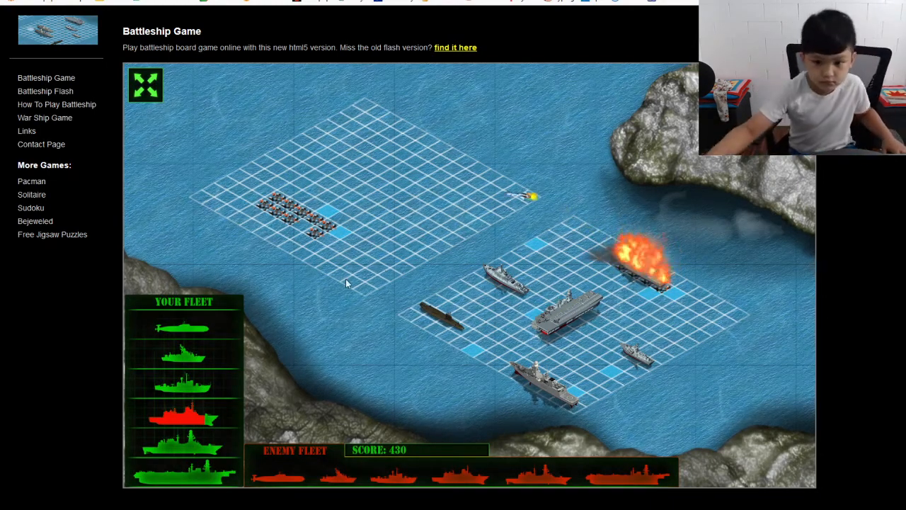
{"action": "left_click", "coordinate": [363, 197]}
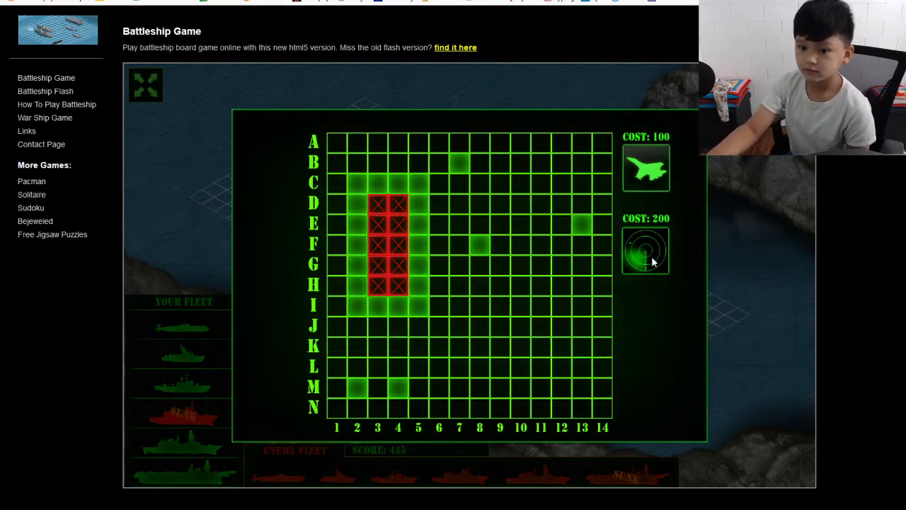
- Use the 200-point radar scan, then fire until a second enemy ship sinks
{"action": "left_click", "coordinate": [645, 250]}
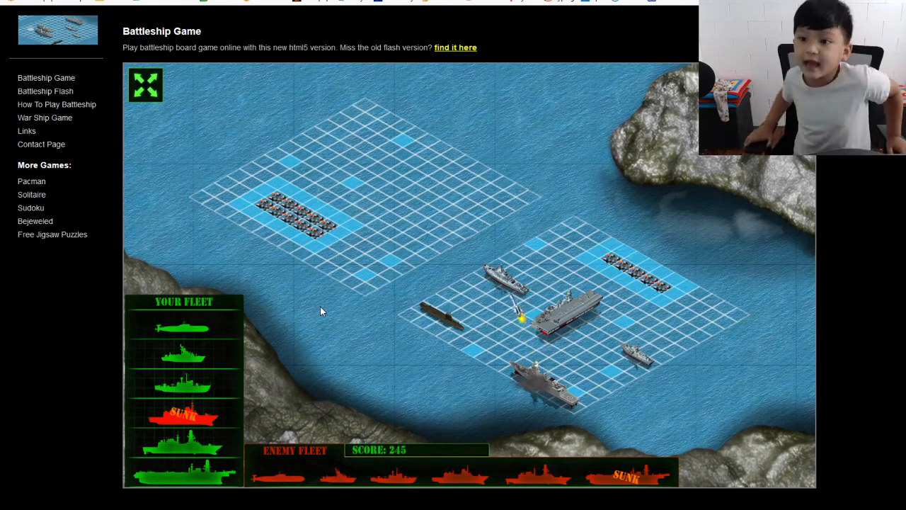
{"action": "left_click", "coordinate": [365, 196]}
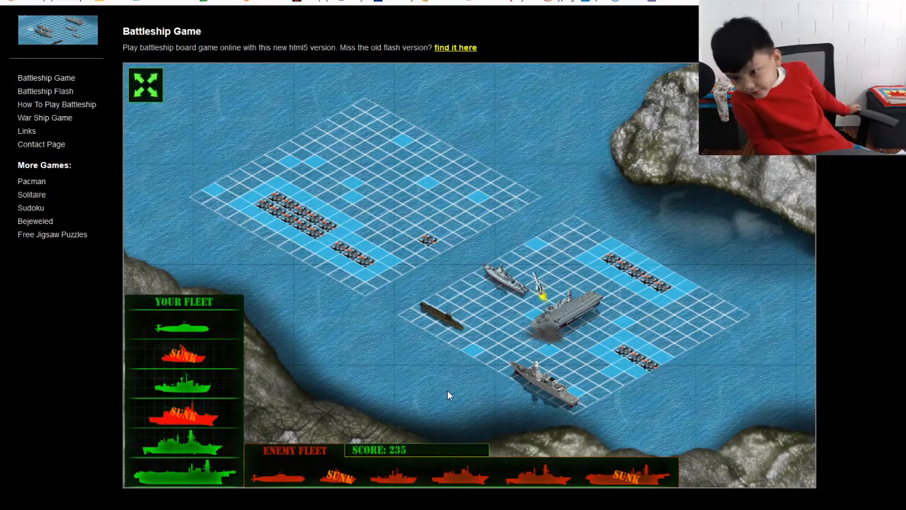
- Hit the newly found enemy ship at M6, M7 and M8, score 275
{"action": "left_click", "coordinate": [363, 197]}
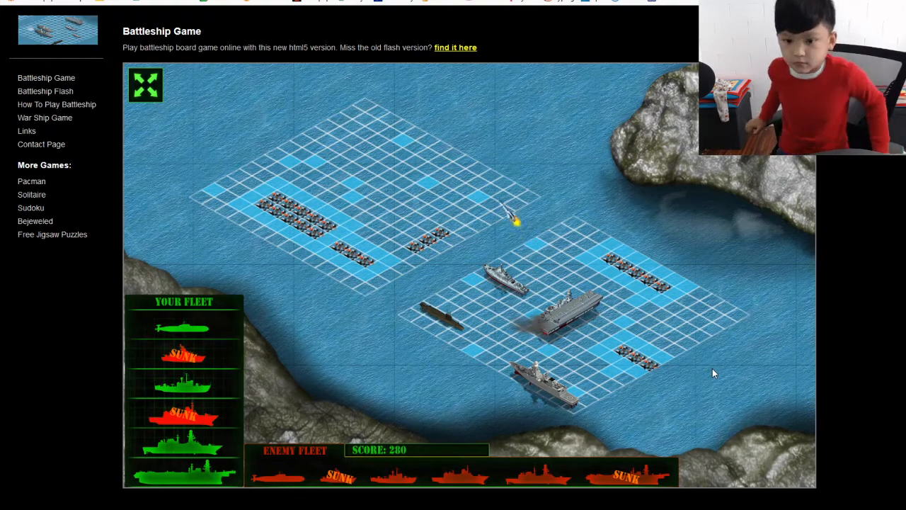
{"action": "left_click", "coordinate": [363, 197]}
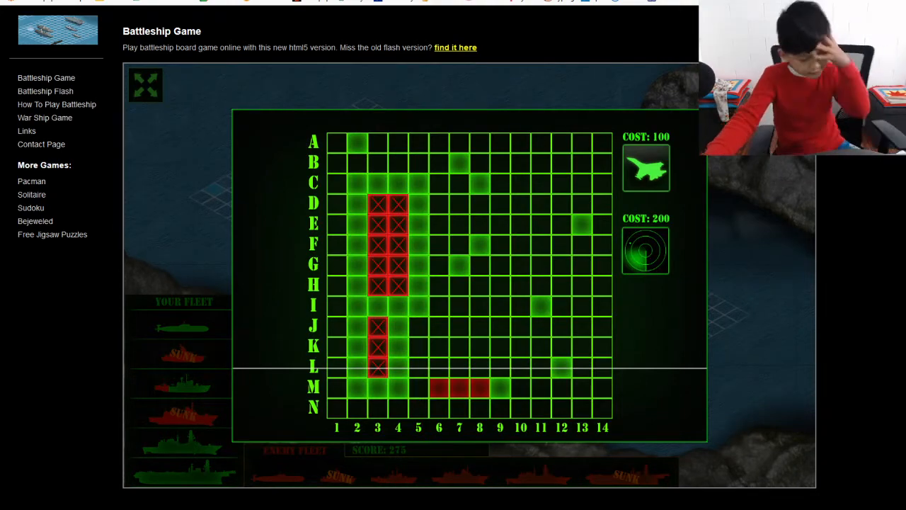
{"action": "mouse_move", "coordinate": [623, 402]}
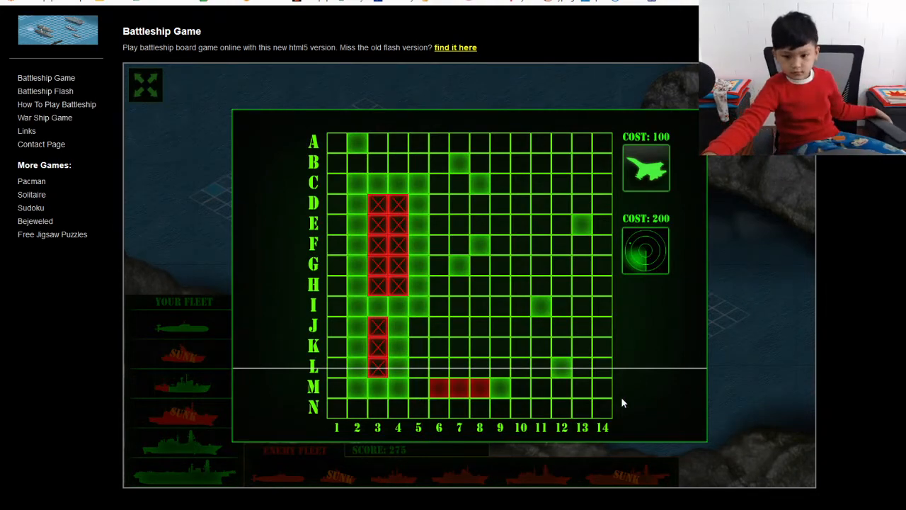
- Keep firing along row M until that ship sinks, the third enemy ship sunk
{"action": "left_click", "coordinate": [146, 85]}
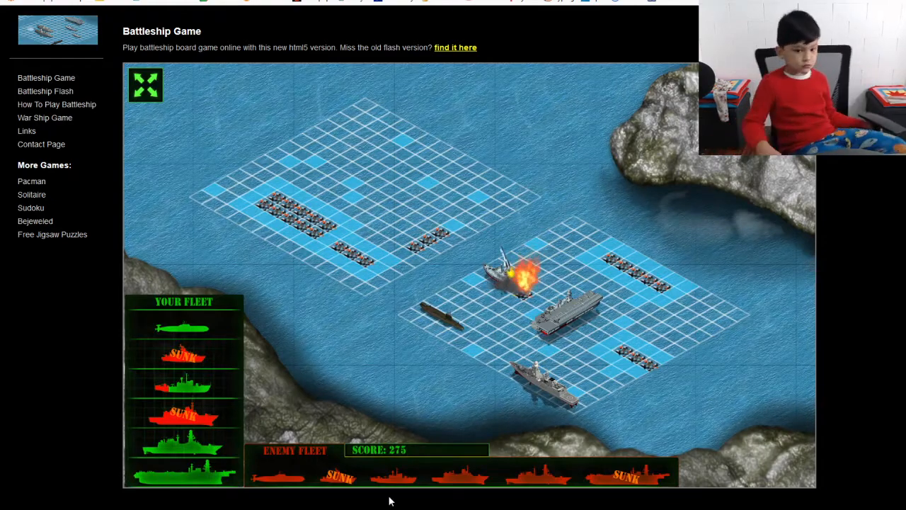
{"action": "left_click", "coordinate": [364, 197]}
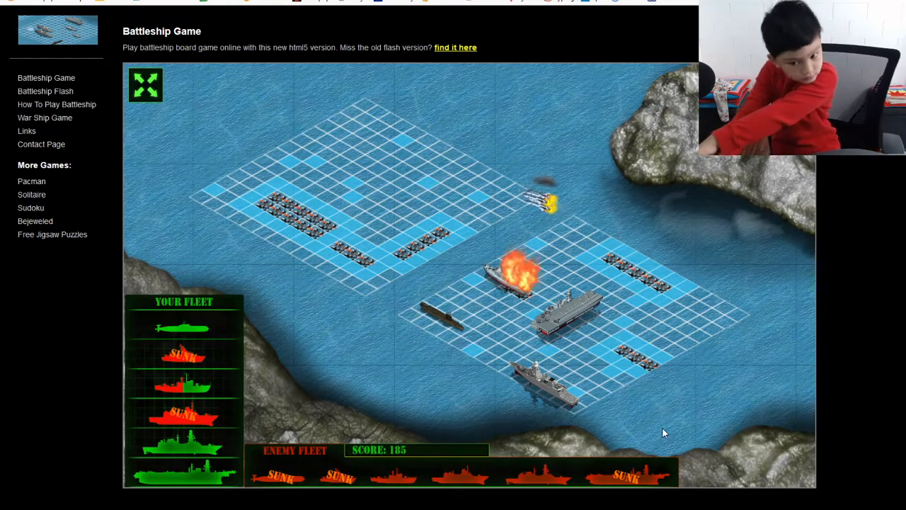
{"action": "left_click", "coordinate": [364, 196]}
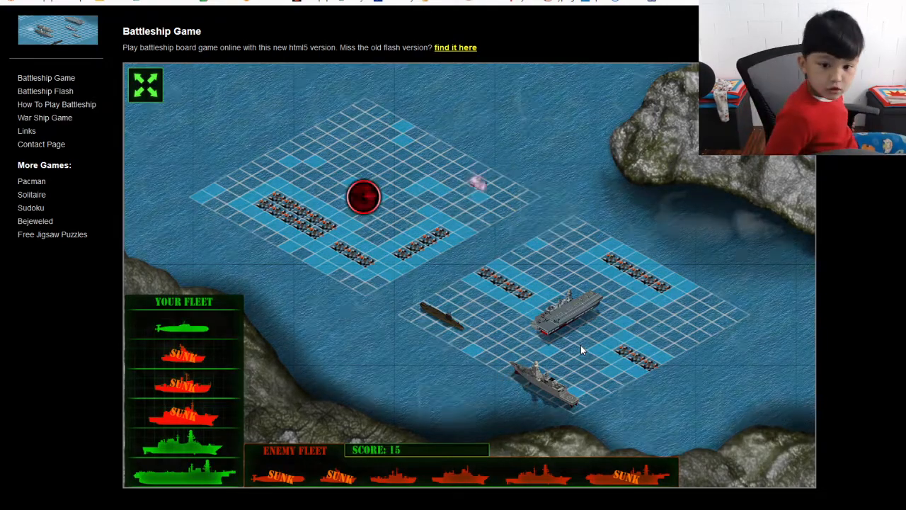
- Fire at a square near the enemy grid's right corner, scoring another hit
{"action": "left_click", "coordinate": [363, 197]}
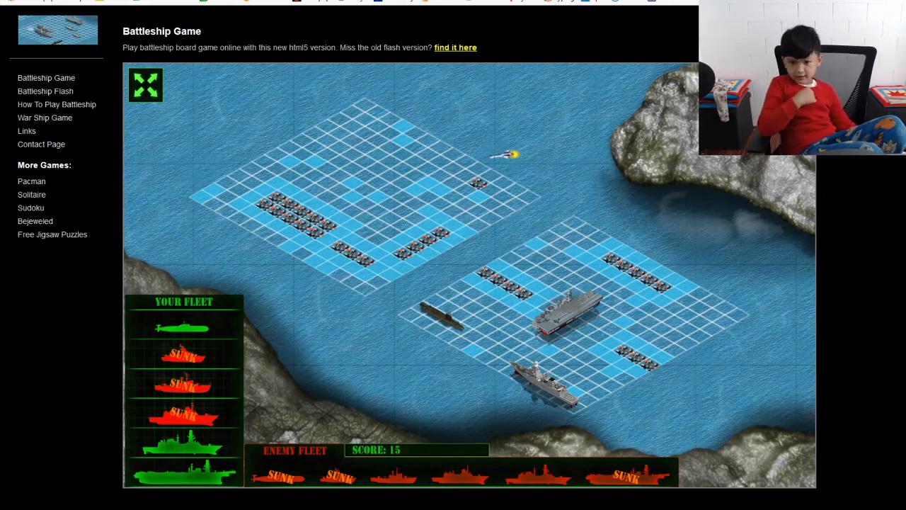
{"action": "left_click", "coordinate": [467, 170]}
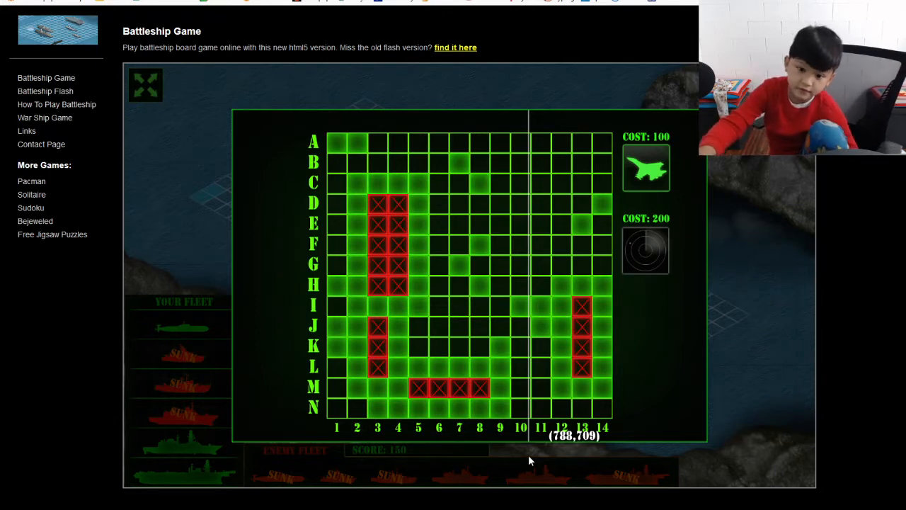
{"action": "mouse_move", "coordinate": [681, 402]}
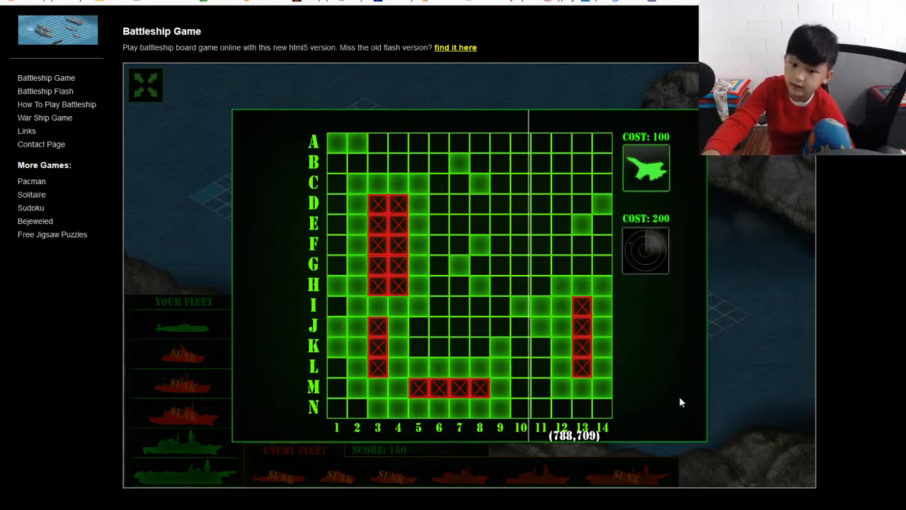